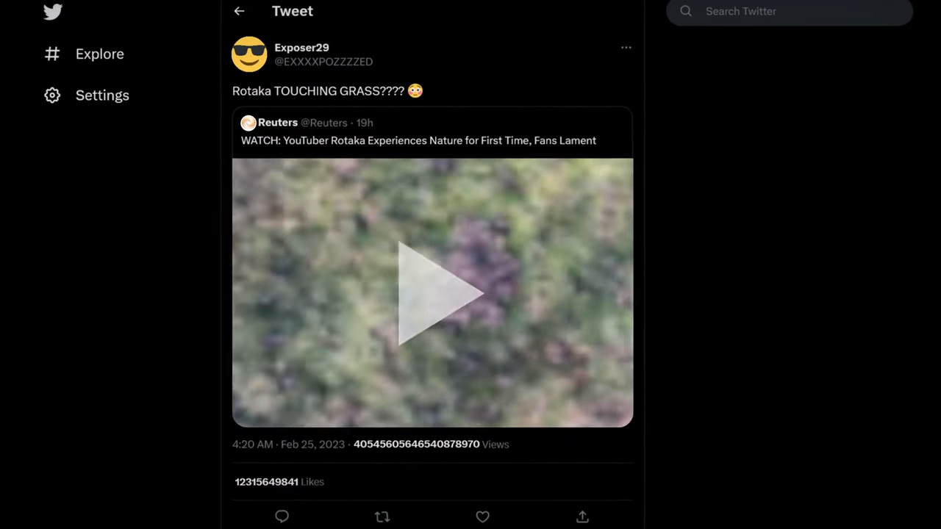
Step: Load the neatmathgames.com homepage after leaving the quoted Reuters tweet
left_click(433, 291)
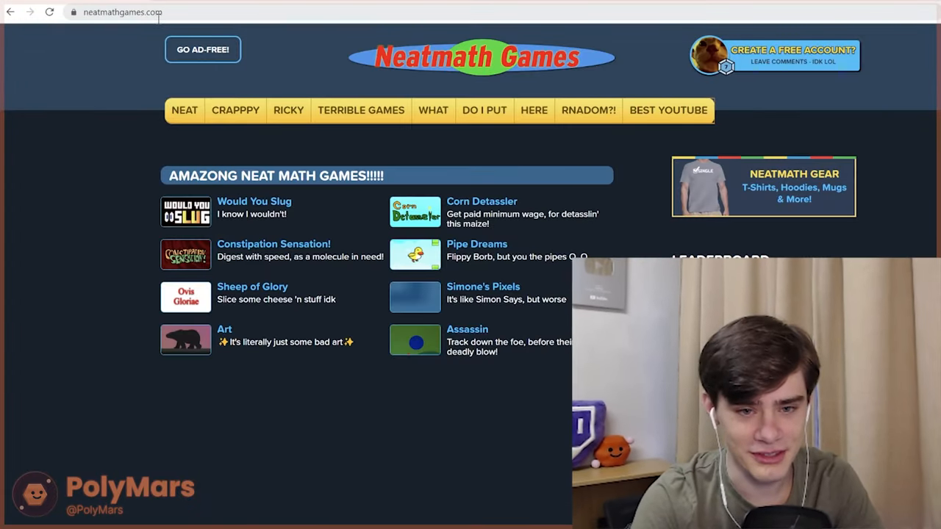
Step: Visit Constipation Sensation and Pipe Dreams, typing 'game s' in the Pipe Dreams comment box
left_click(254, 201)
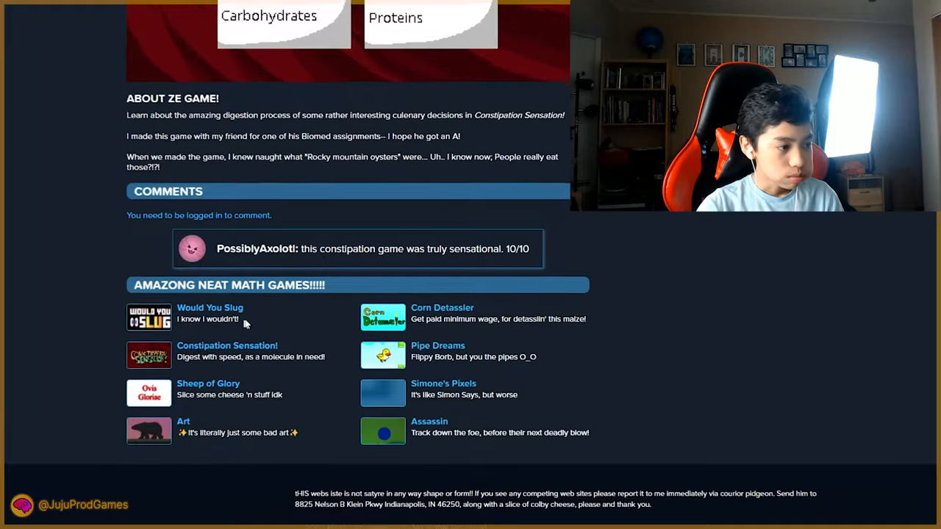
left_click(437, 345)
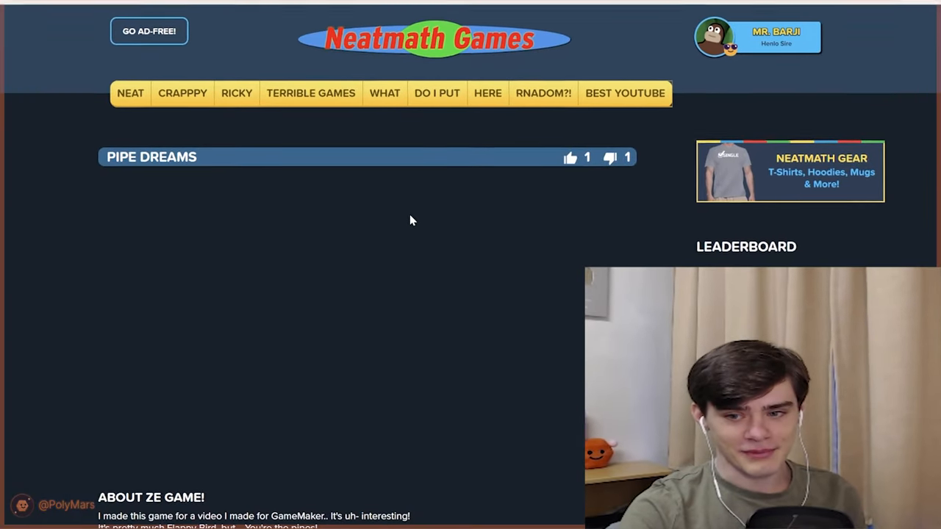
type("game s")
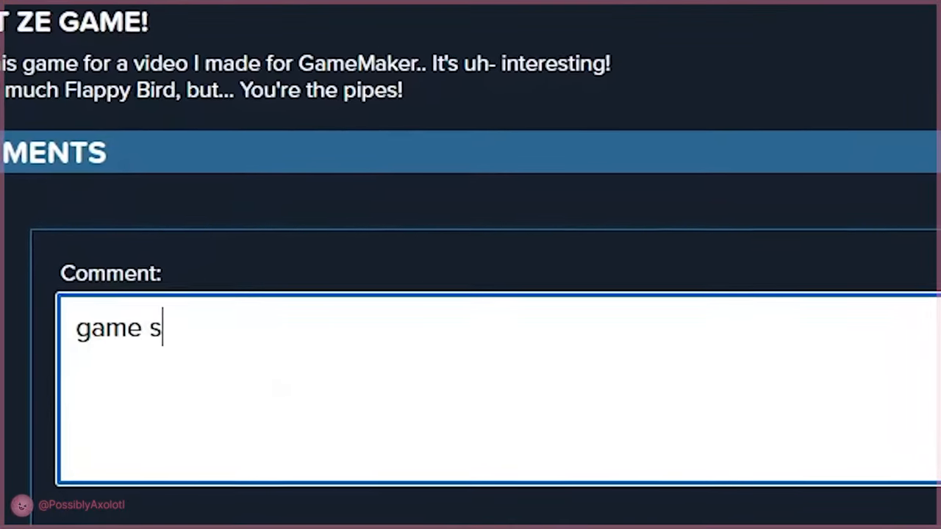
left_click(148, 262)
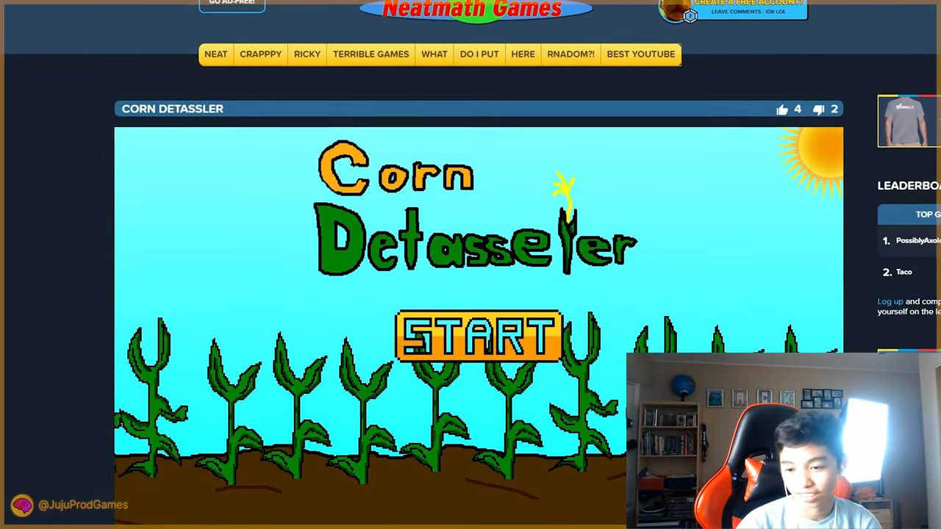
Step: Scroll the Corn Detassler page and return to the homepage via the Neatmath Games logo
scroll("down", 3)
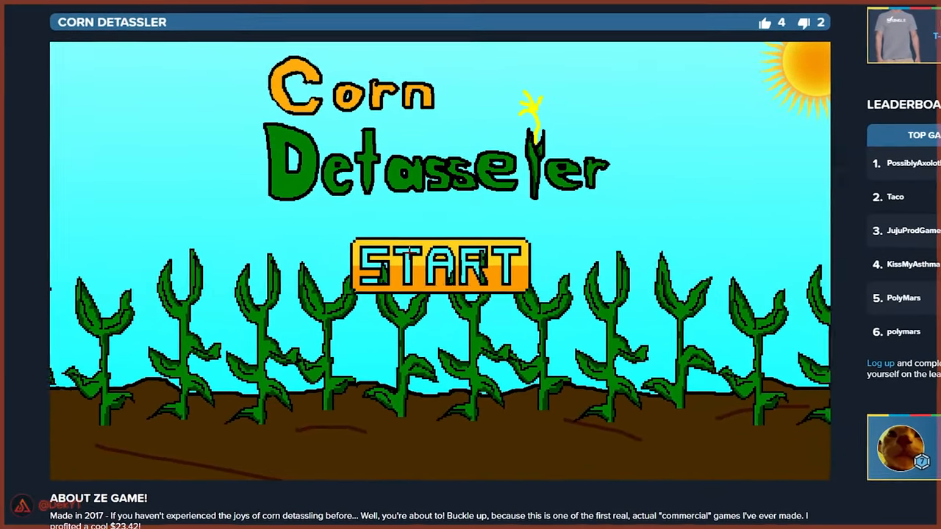
left_click(439, 266)
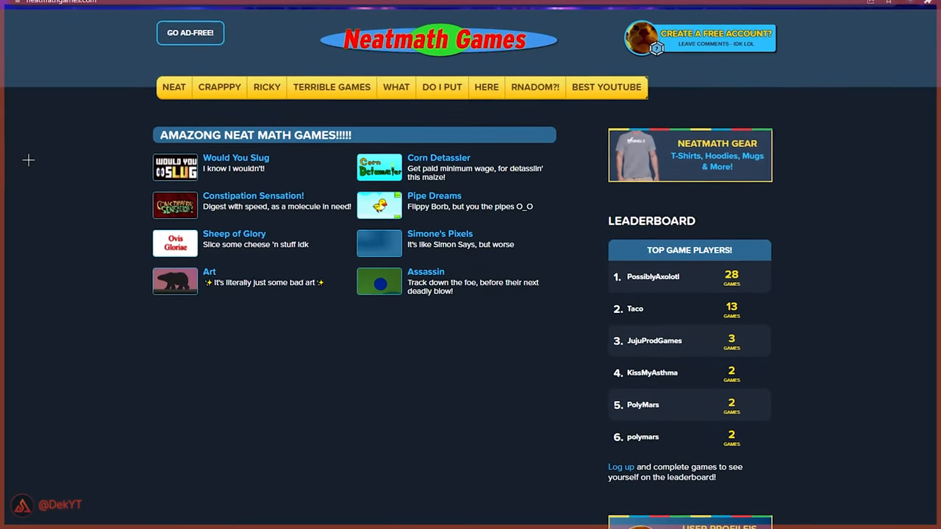
Step: Switch from the Reddit tab back to the signed-in Neatmath Games game page
left_click(298, 11)
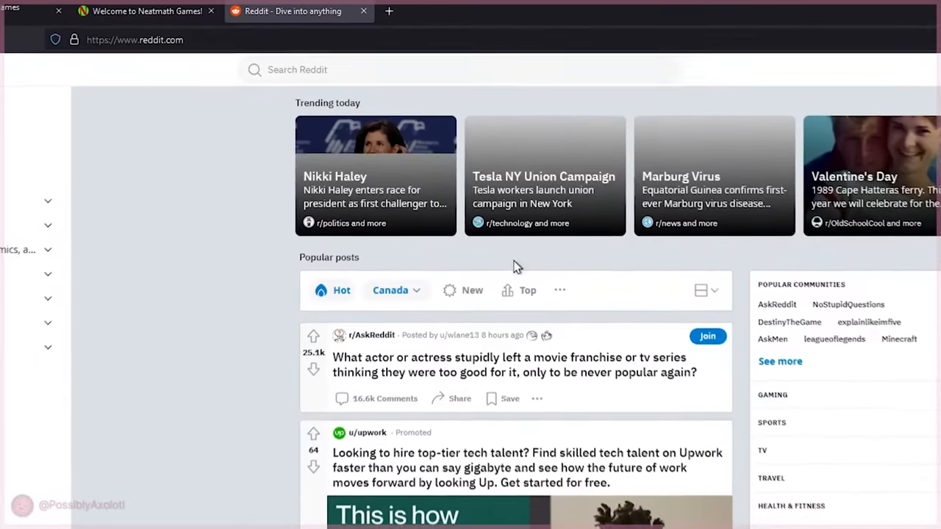
left_click(139, 9)
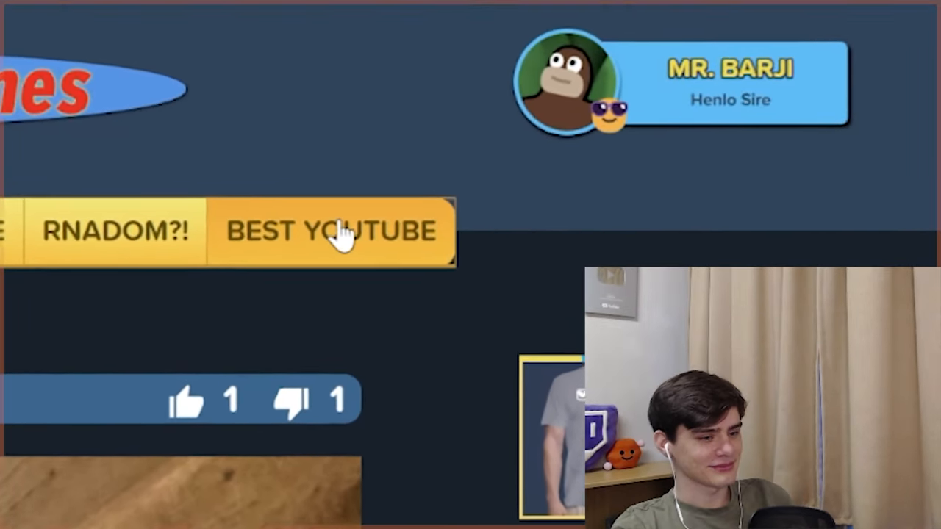
Step: Post feedback on the BEST YOUTUBE video and begin a reply 'thank you for the thoughtful feedback'
left_click(331, 231)
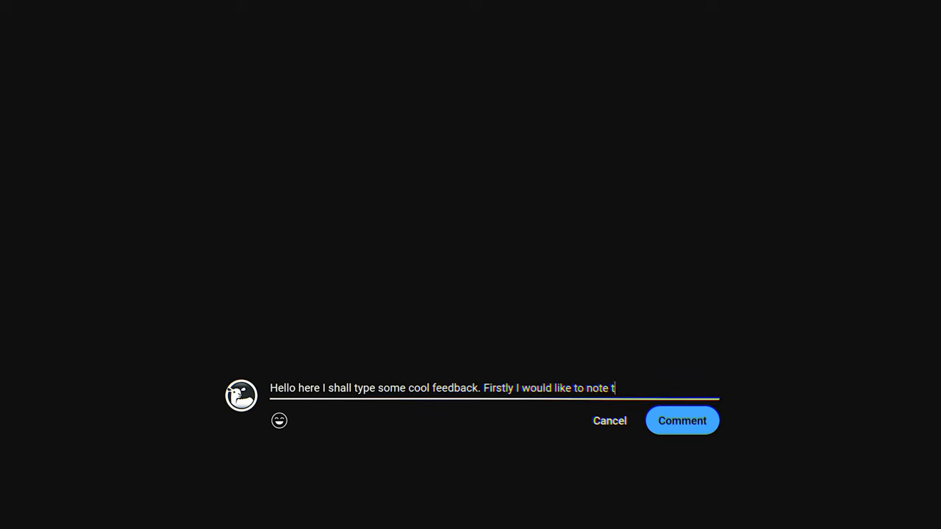
left_click(680, 420)
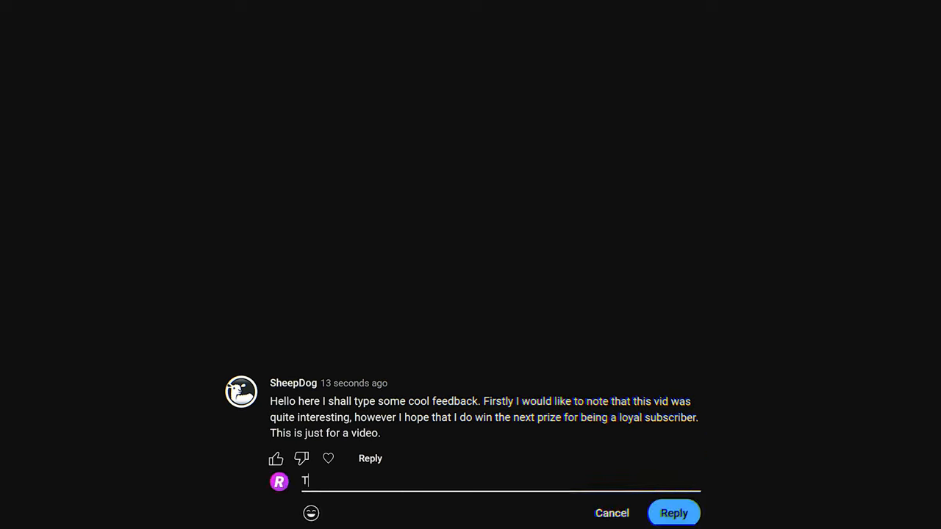
type("hank kyou for the thoughtful fee")
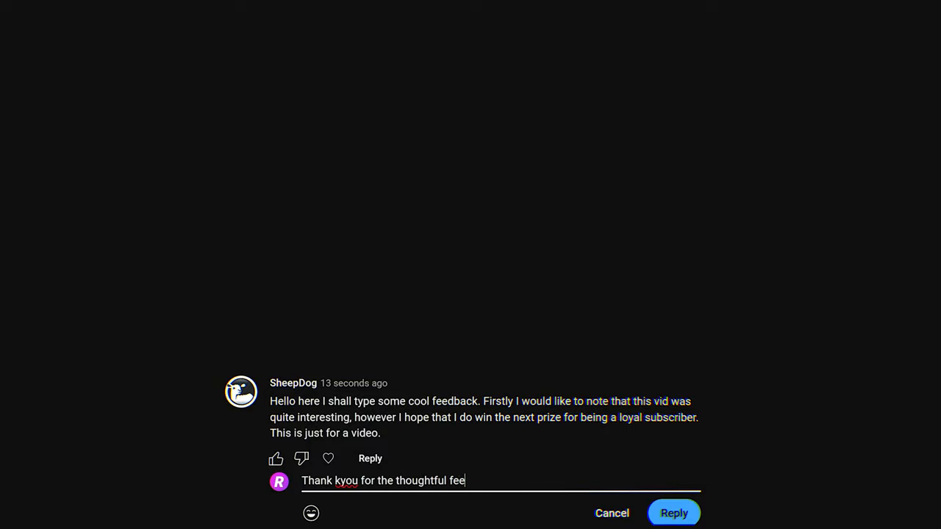